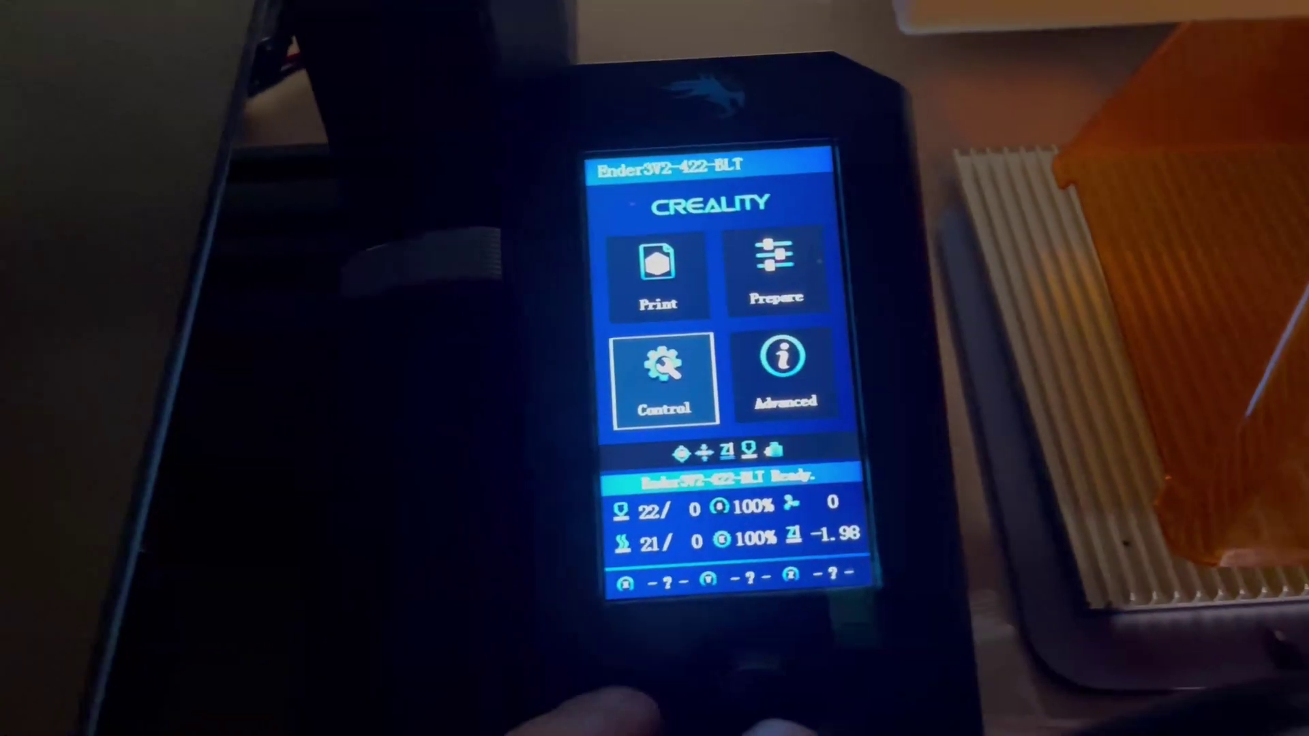
- Enter the Control menu's Temperature settings to adjust the hotend target
click(665, 377)
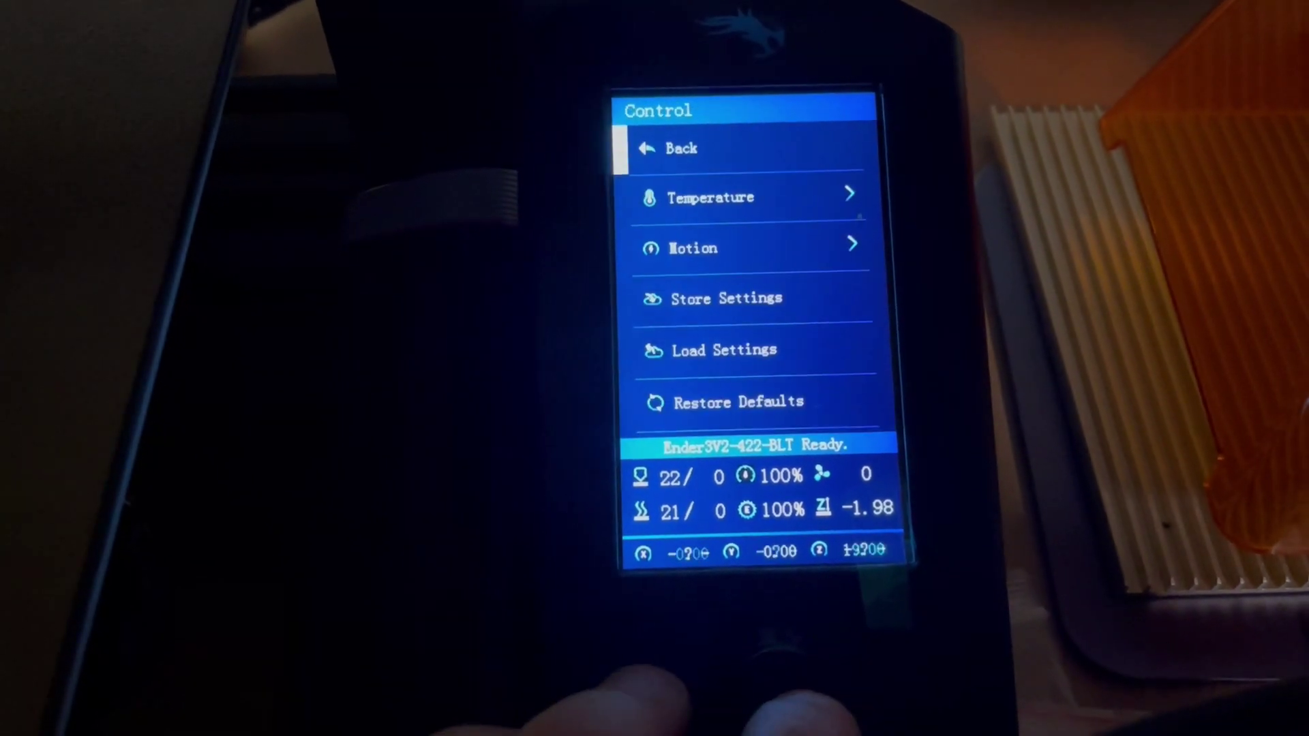
click(710, 198)
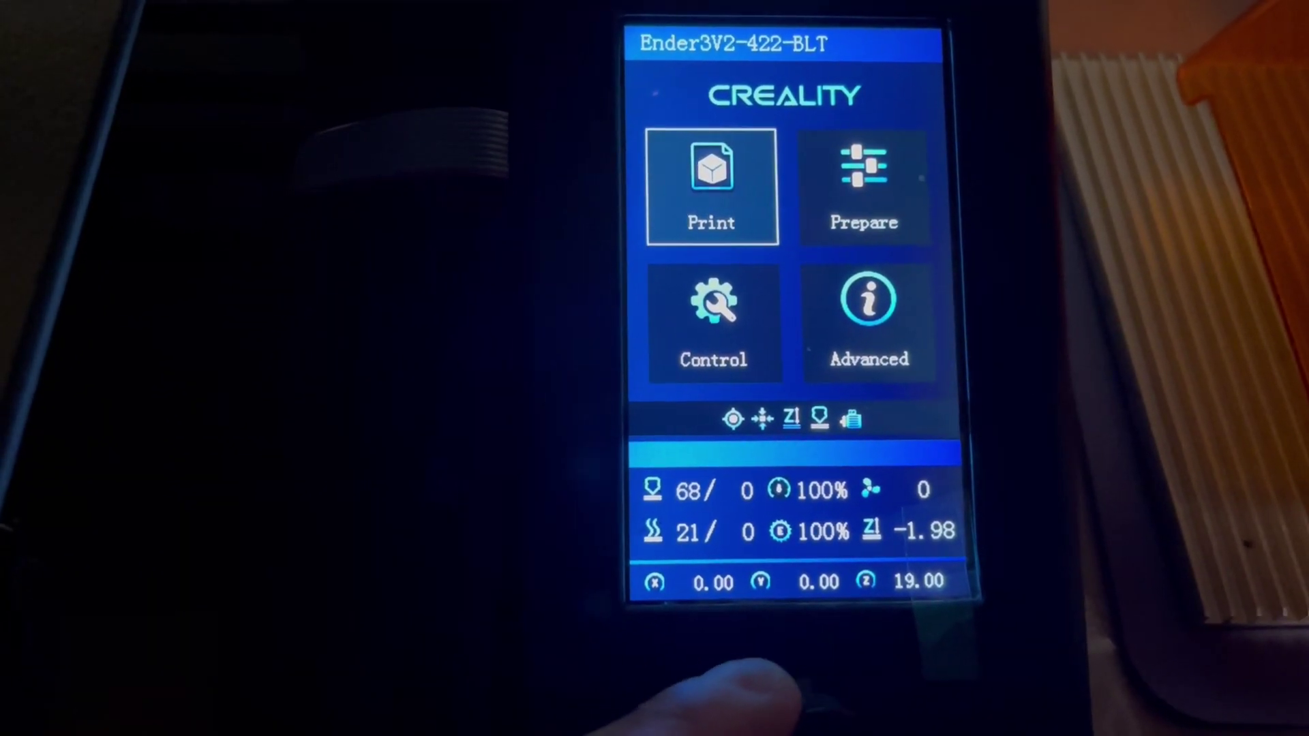
- View firmware version 2.1.0.1 MRiscoC on the Info Screen, then return to Control
click(713, 321)
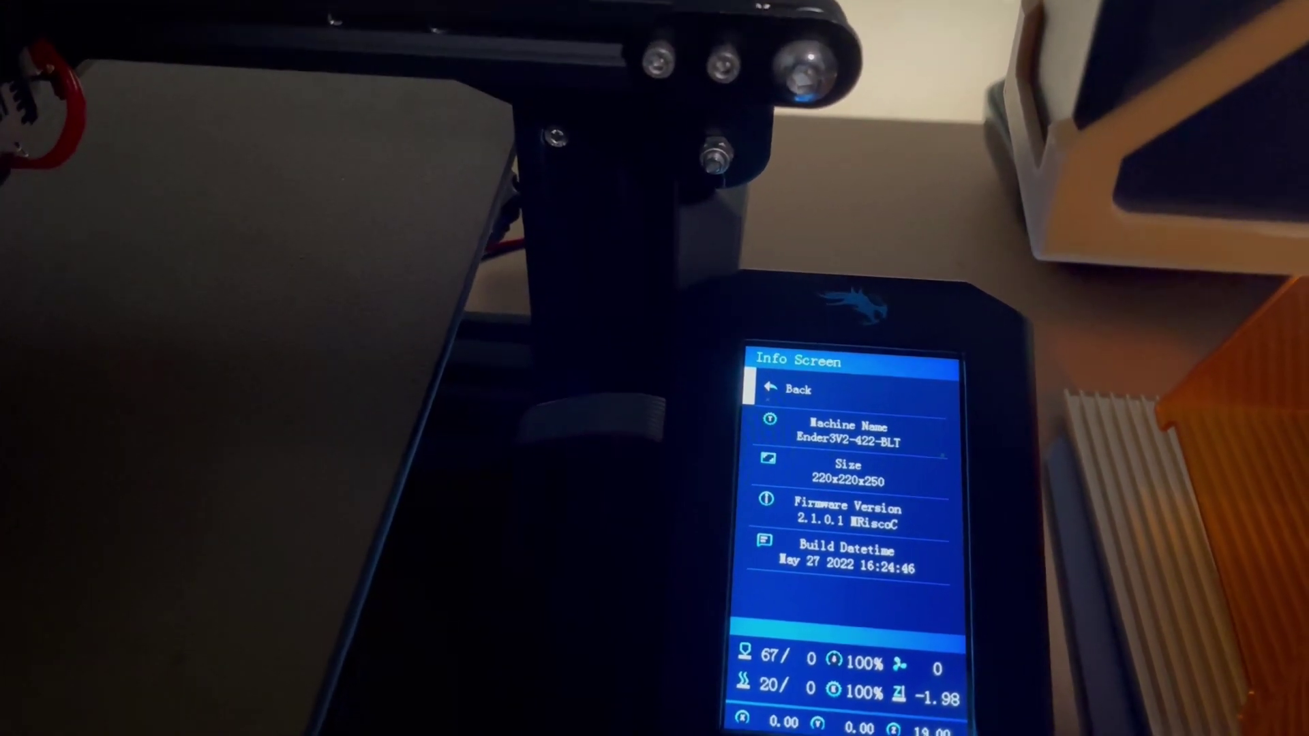
click(799, 390)
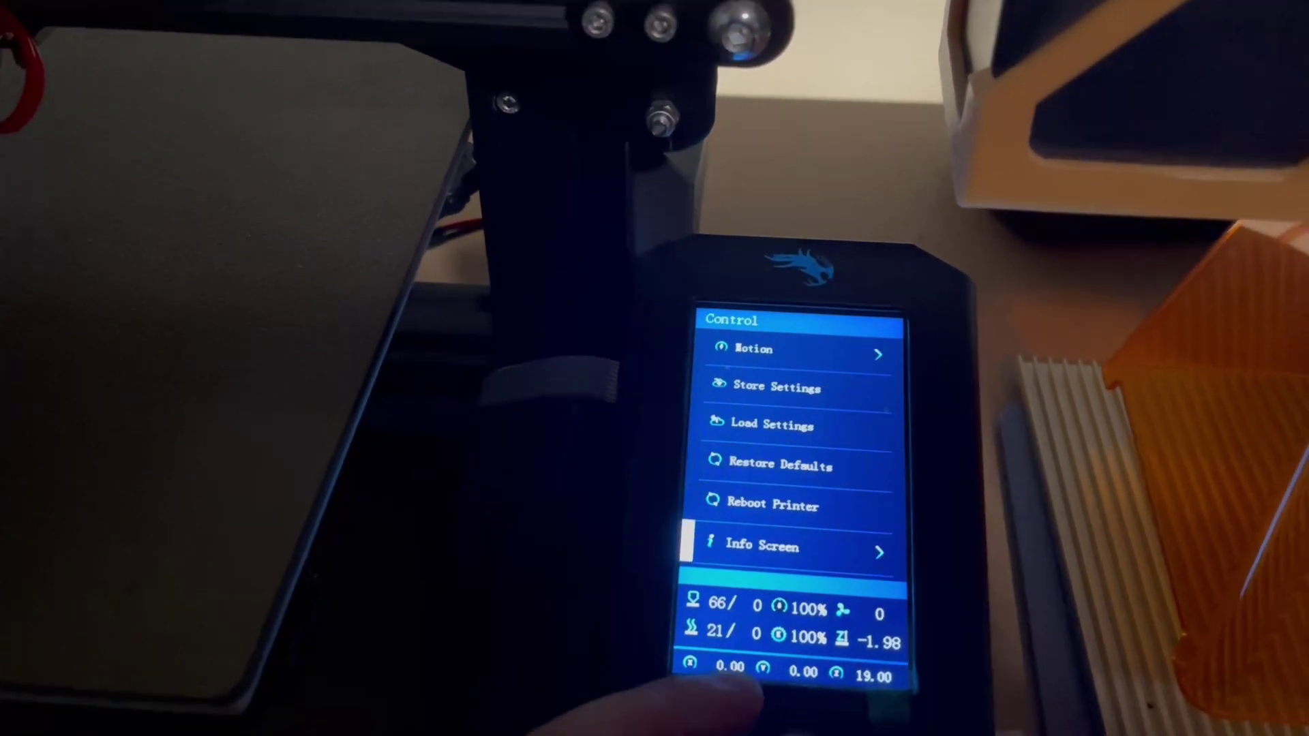